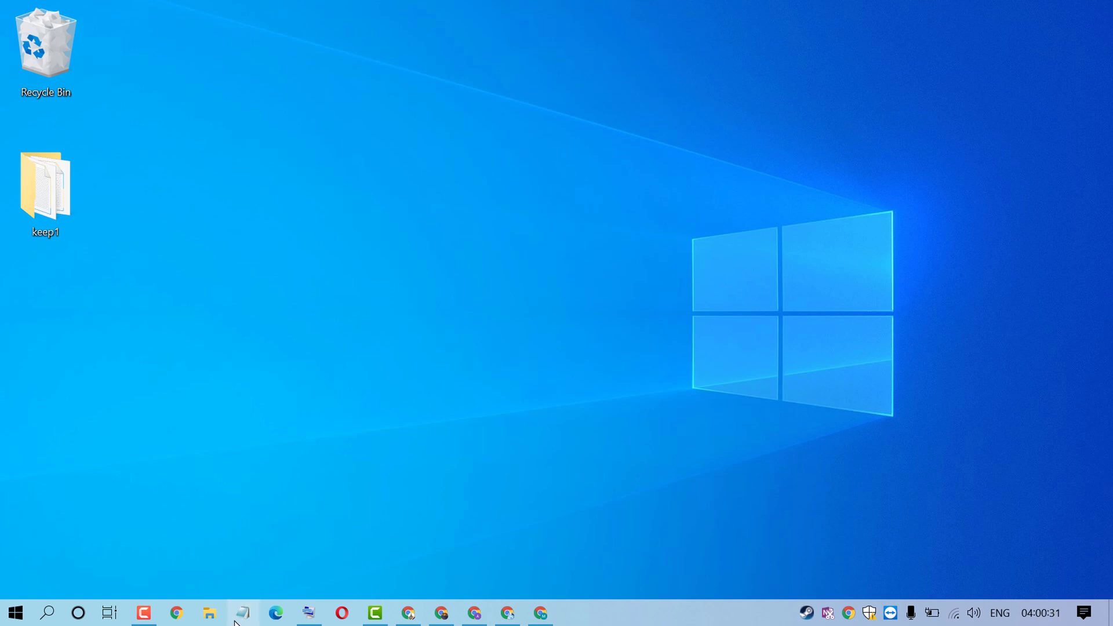
# Launch a blank Notepad note from the taskbar and type .LOG on line one.
pyautogui.click(242, 613)
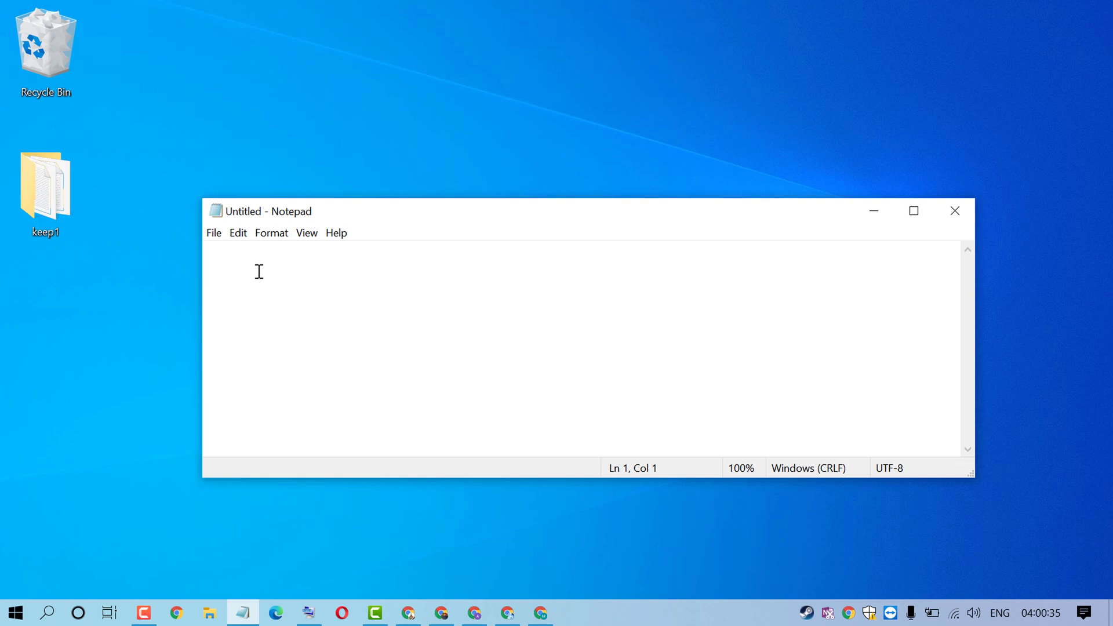
pyautogui.write('•')
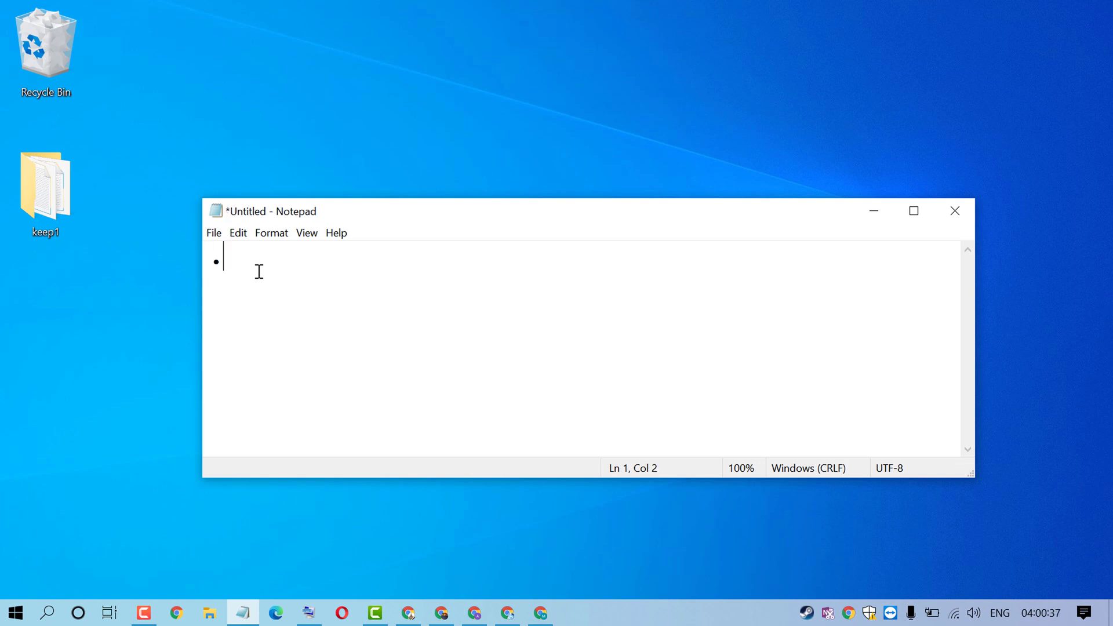
pyautogui.write('LO')
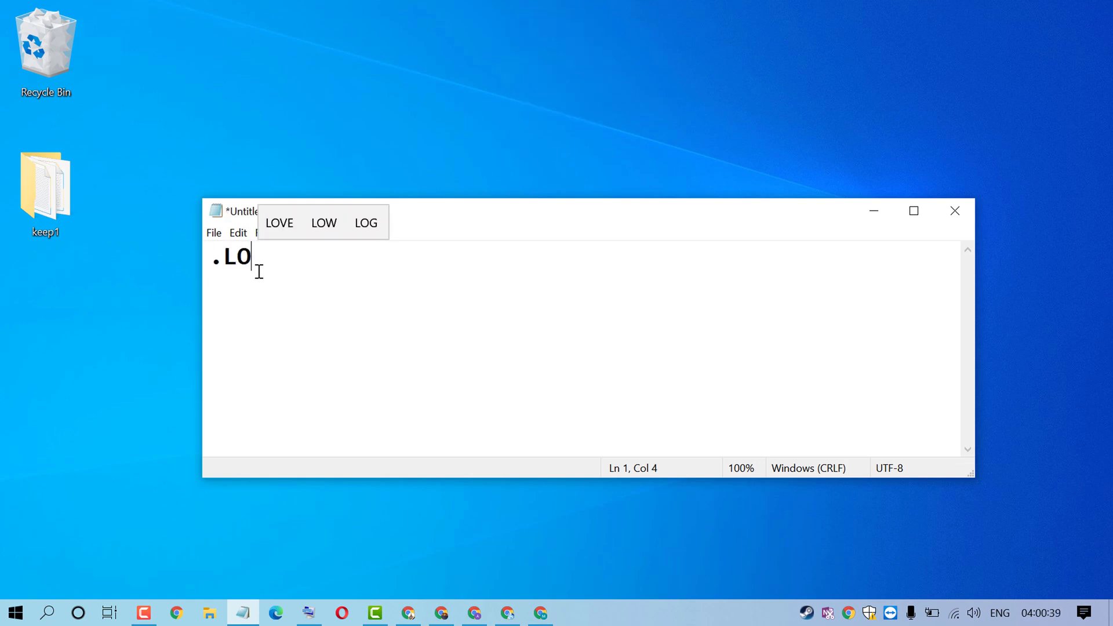
pyautogui.write('G')
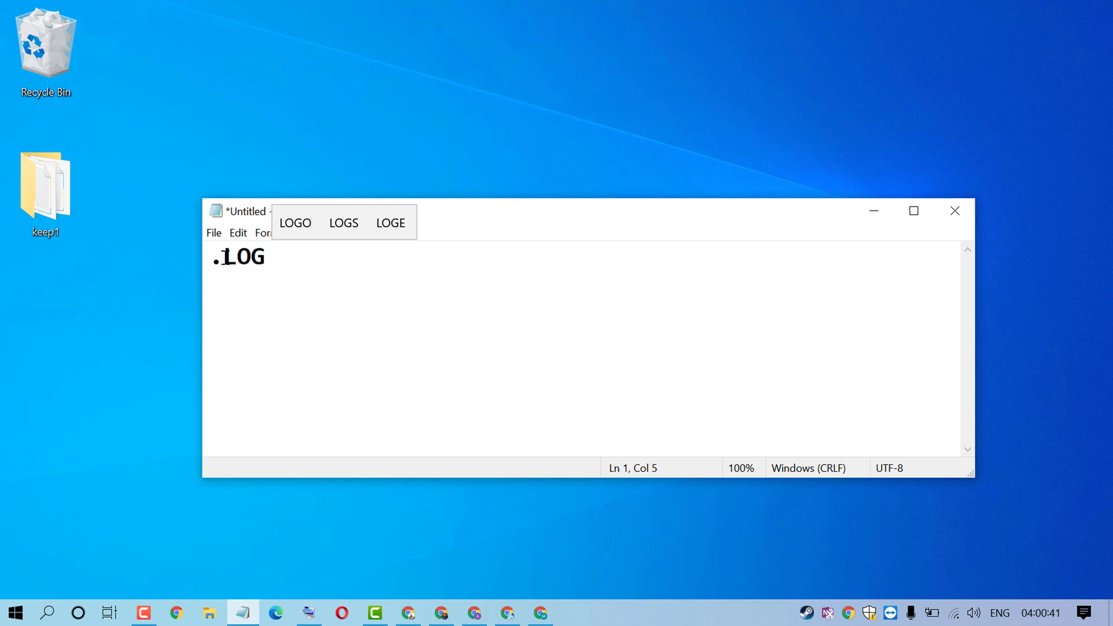
# Save the .LOG note to the Desktop under the file name MYTESTLOG.
pyautogui.click(213, 233)
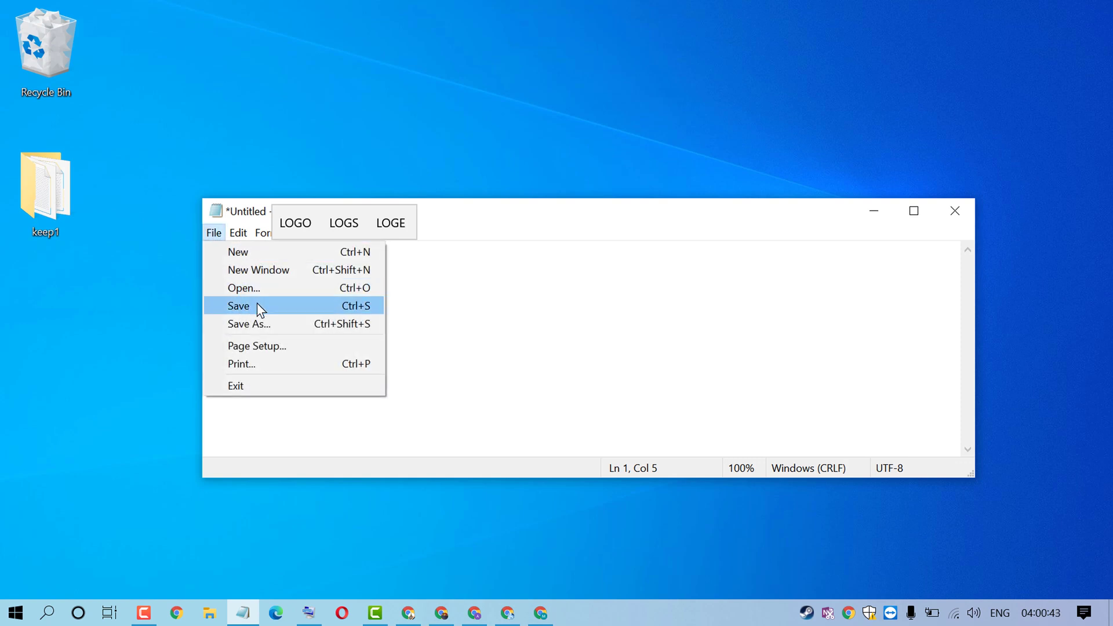
pyautogui.click(238, 305)
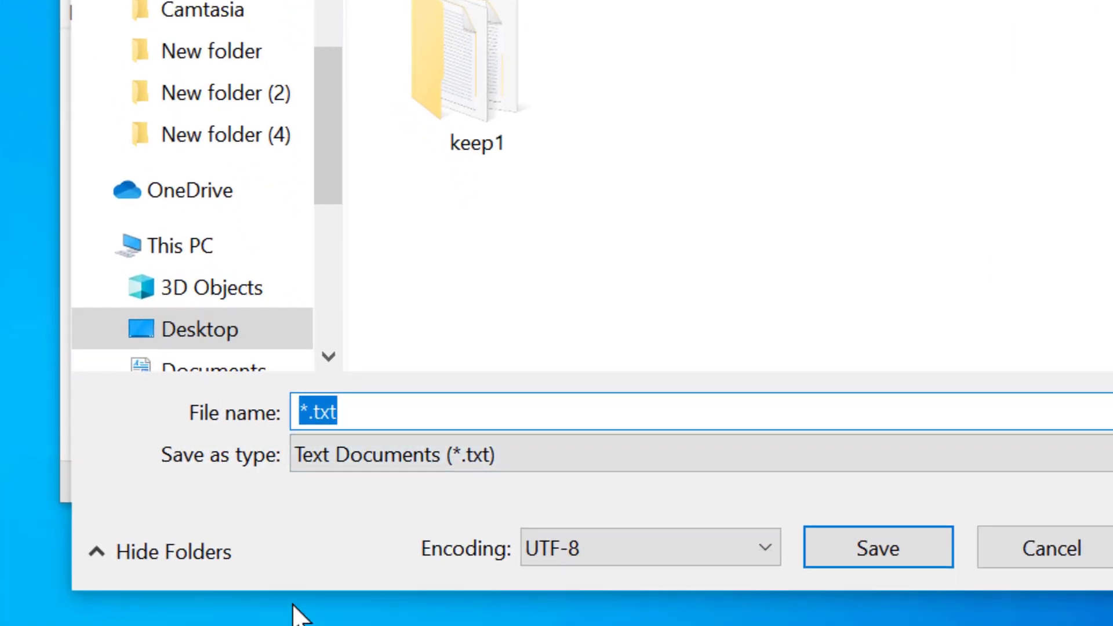
pyautogui.write('M')
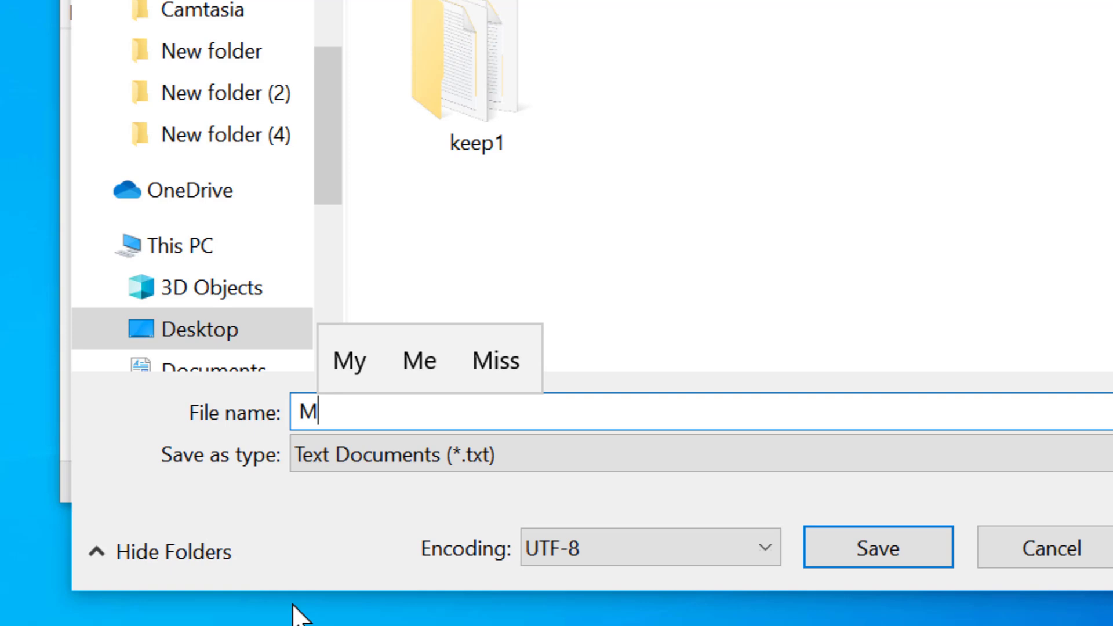
pyautogui.write('Y')
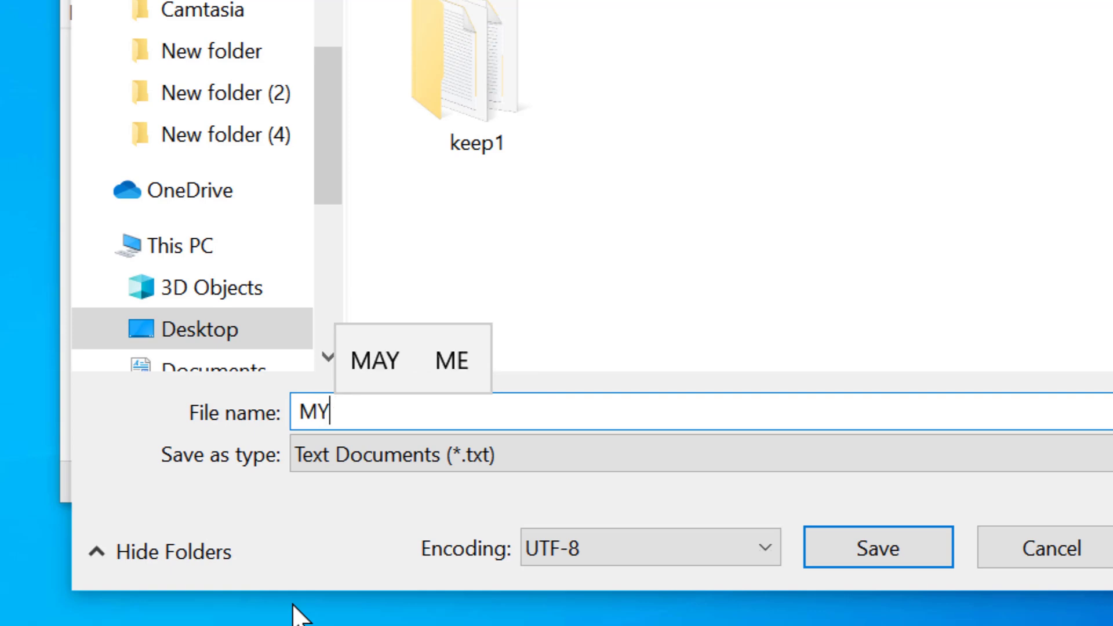
pyautogui.write('TEST')
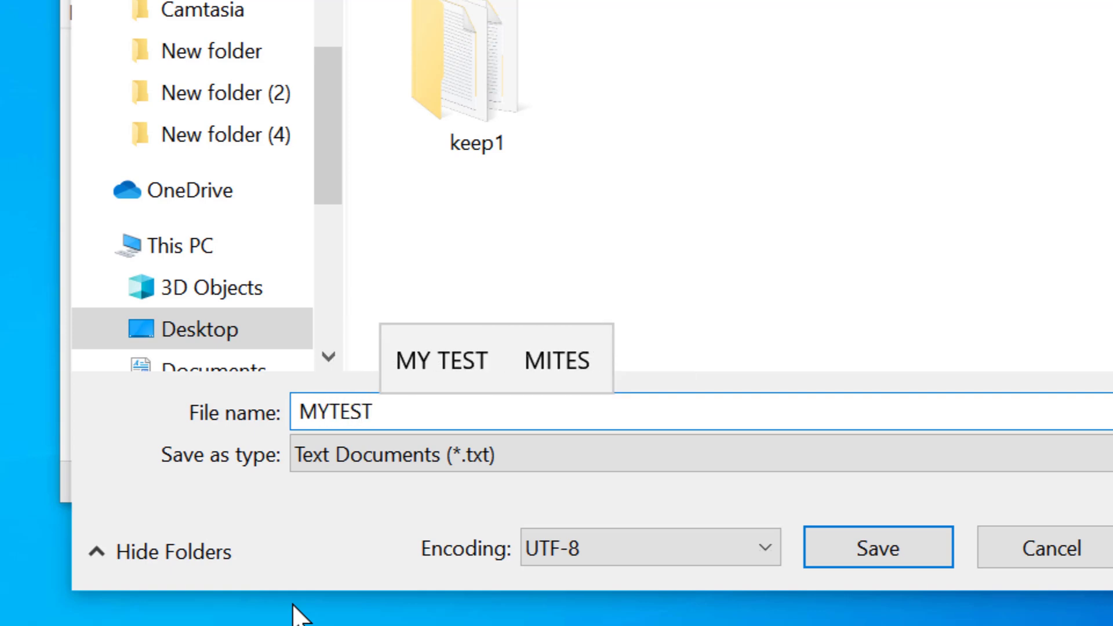
pyautogui.write('LOG')
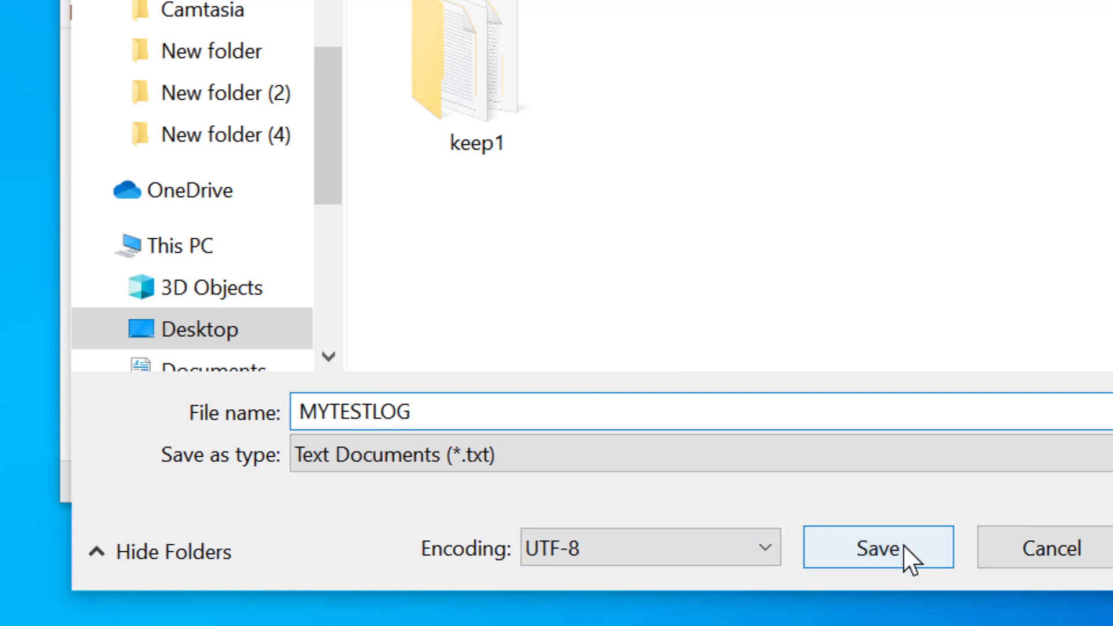
pyautogui.click(877, 548)
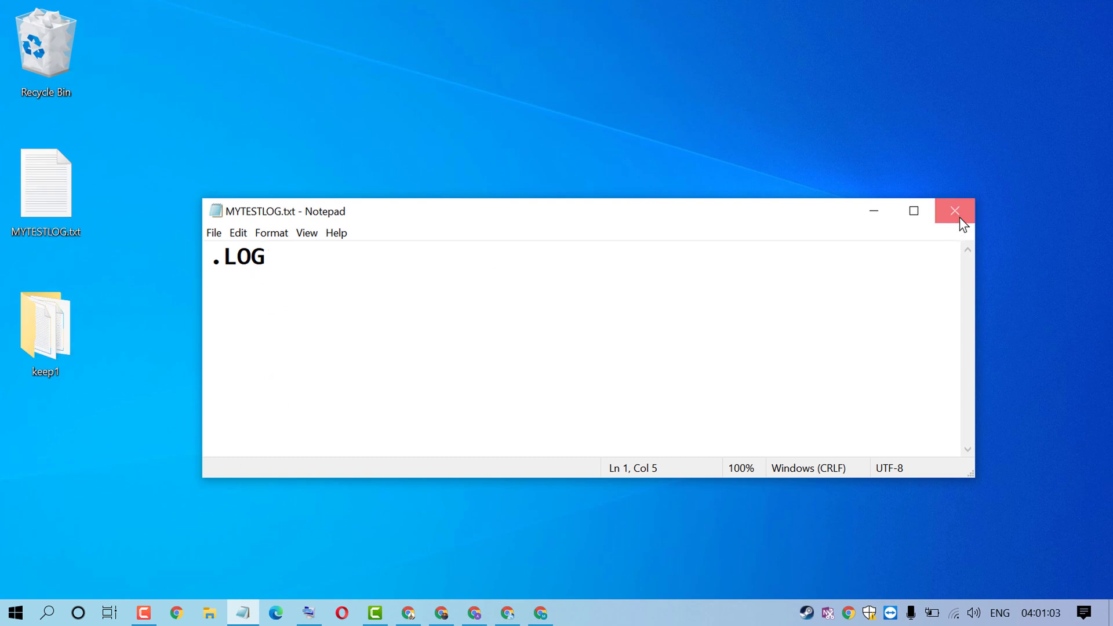
pyautogui.click(954, 211)
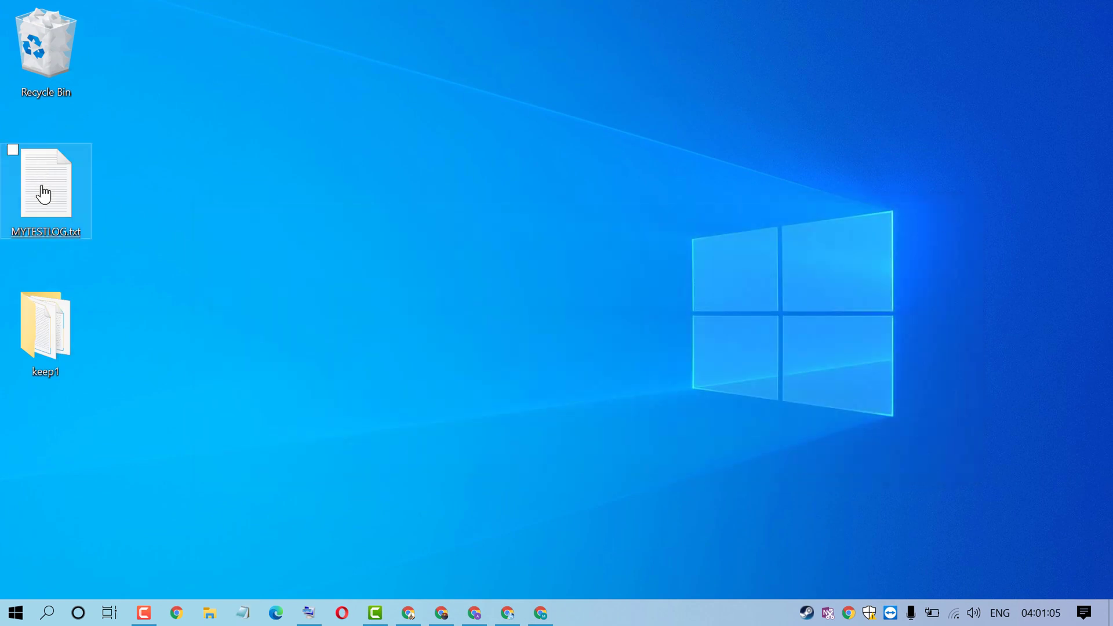
pyautogui.doubleClick(45, 183)
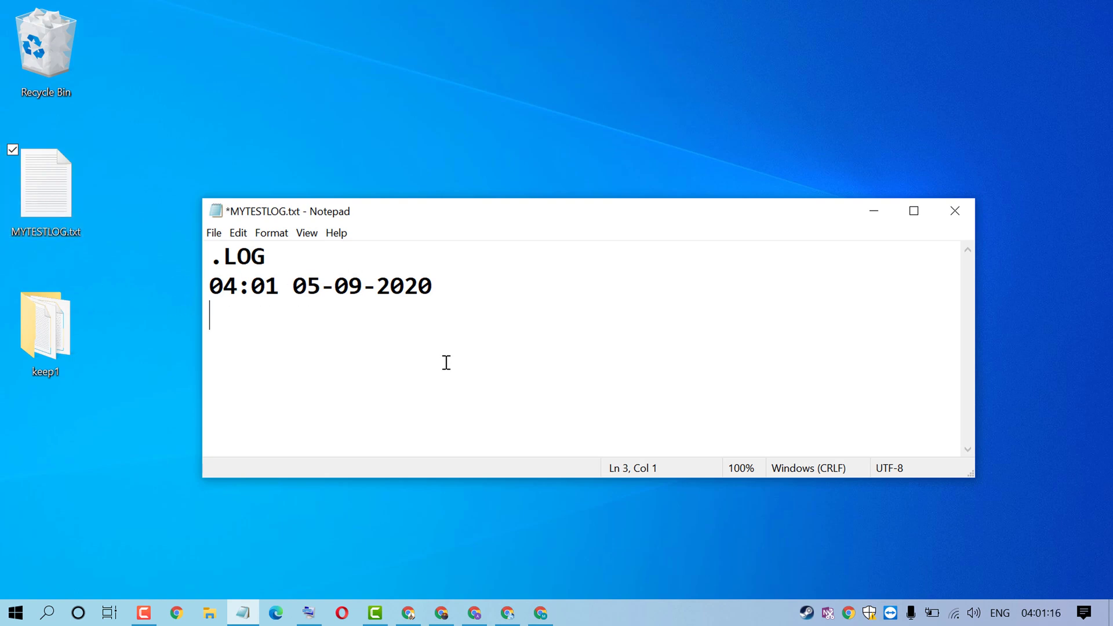
pyautogui.moveTo(213, 254)
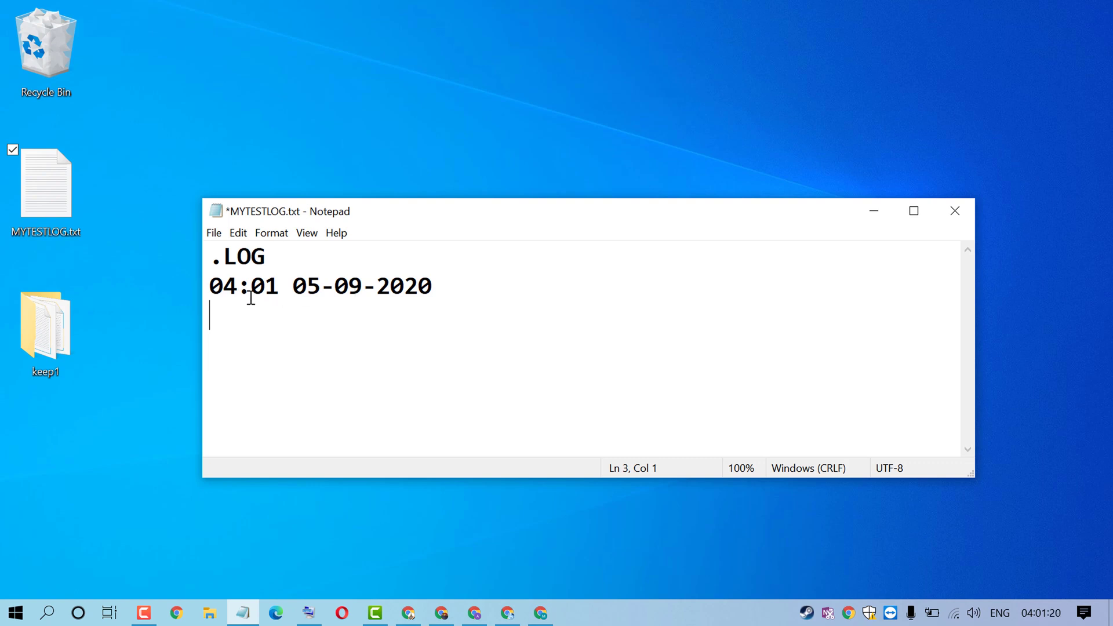
pyautogui.moveTo(623, 353)
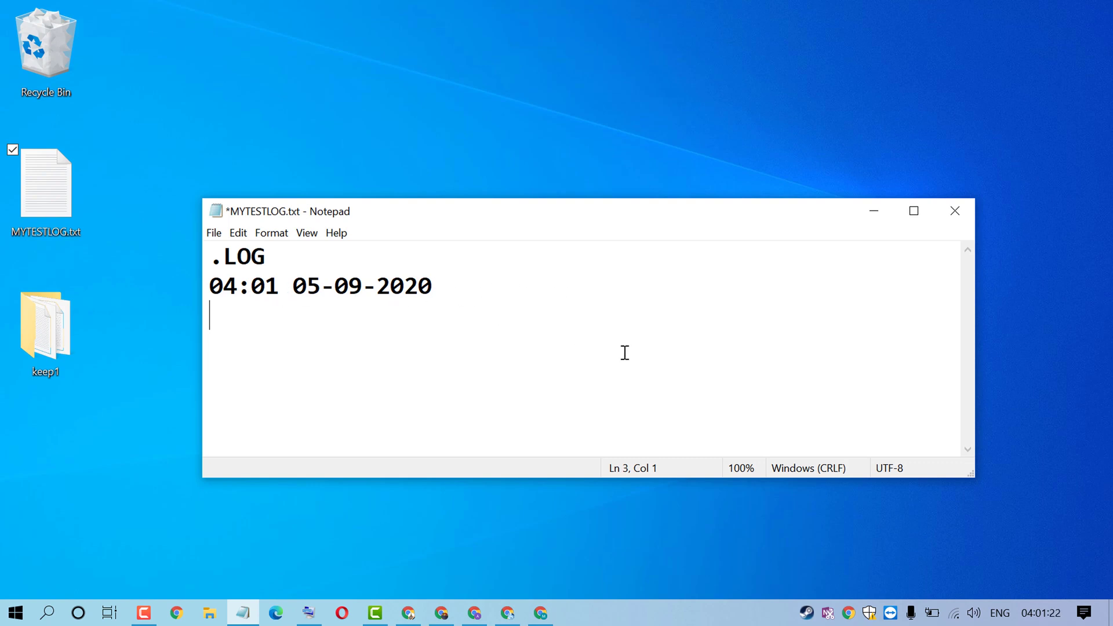
# Type ITS FIRST beneath the timestamp, save with Ctrl+S, and close Notepad.
pyautogui.write('IT')
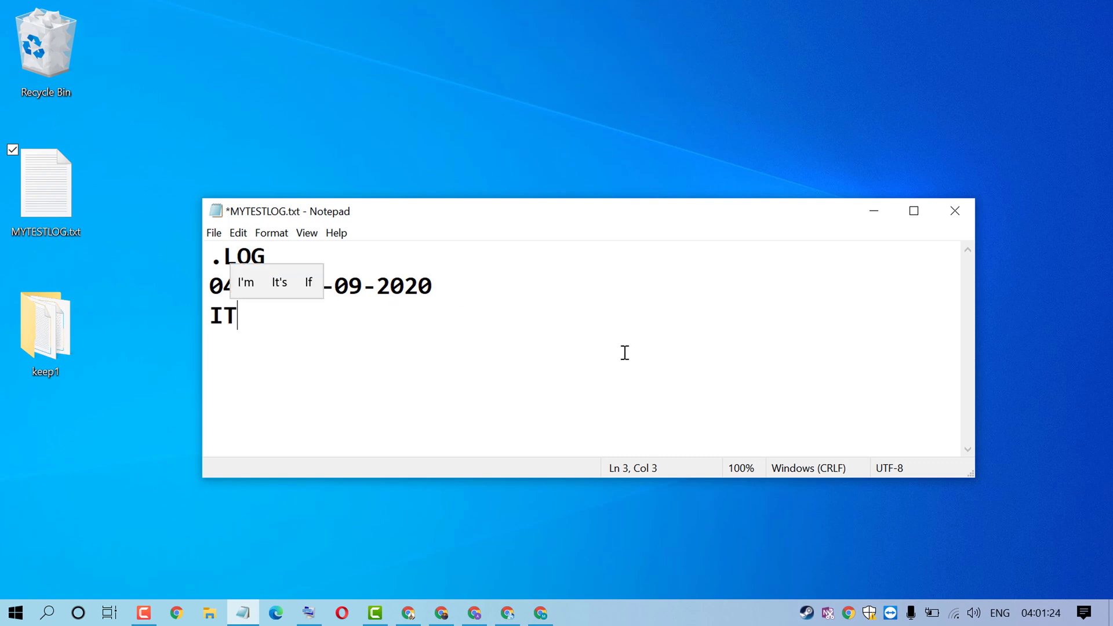
pyautogui.write('S F')
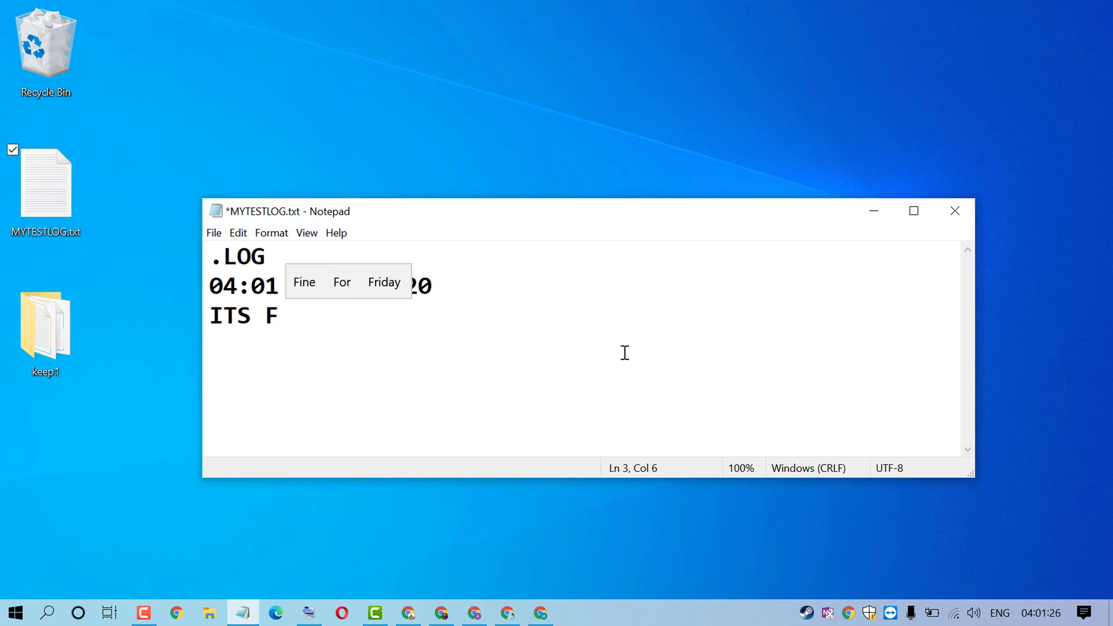
pyautogui.write('IRST')
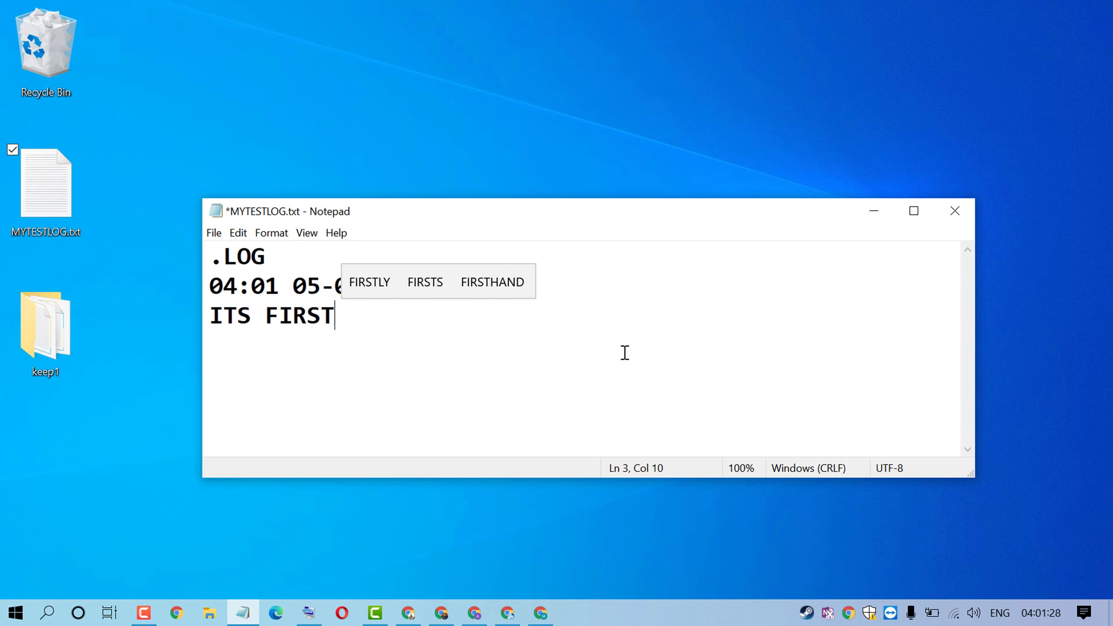
pyautogui.moveTo(269, 344)
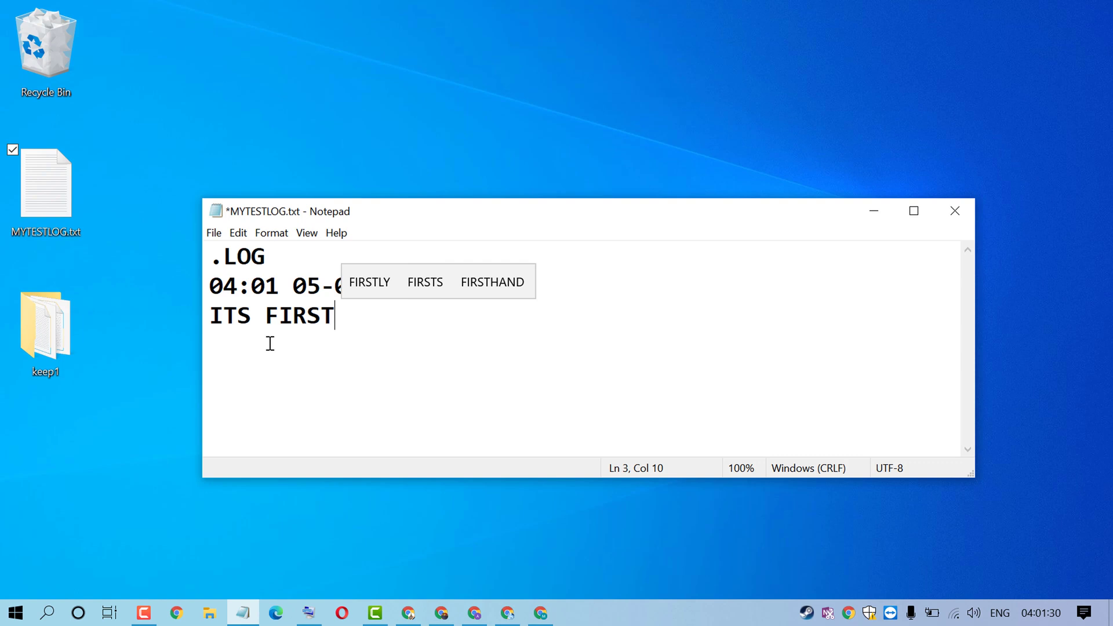
pyautogui.moveTo(210, 246)
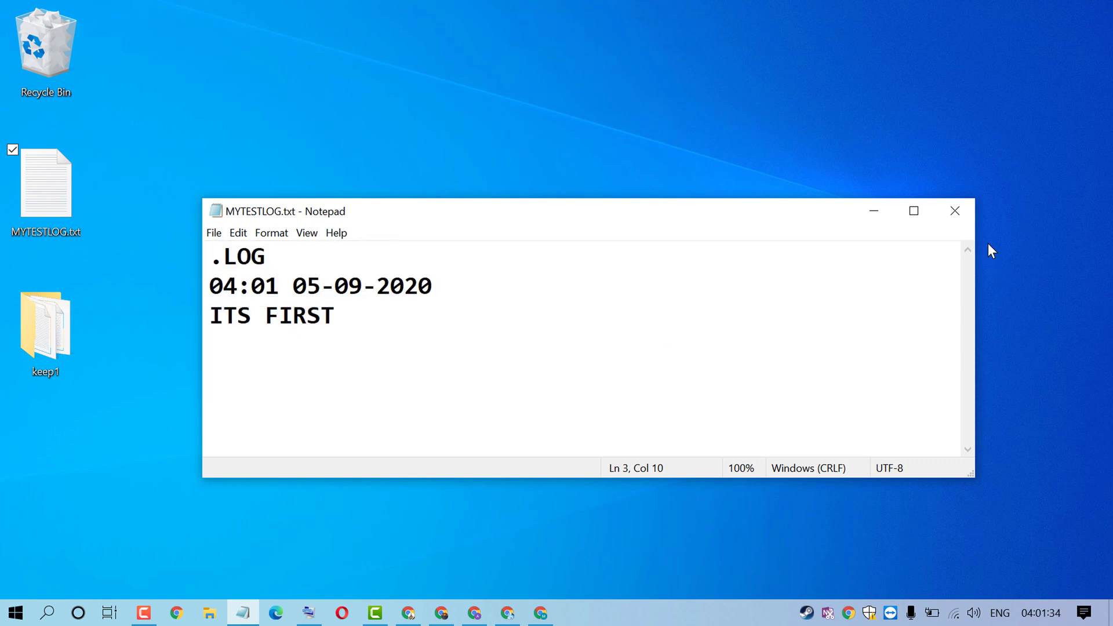
pyautogui.click(955, 211)
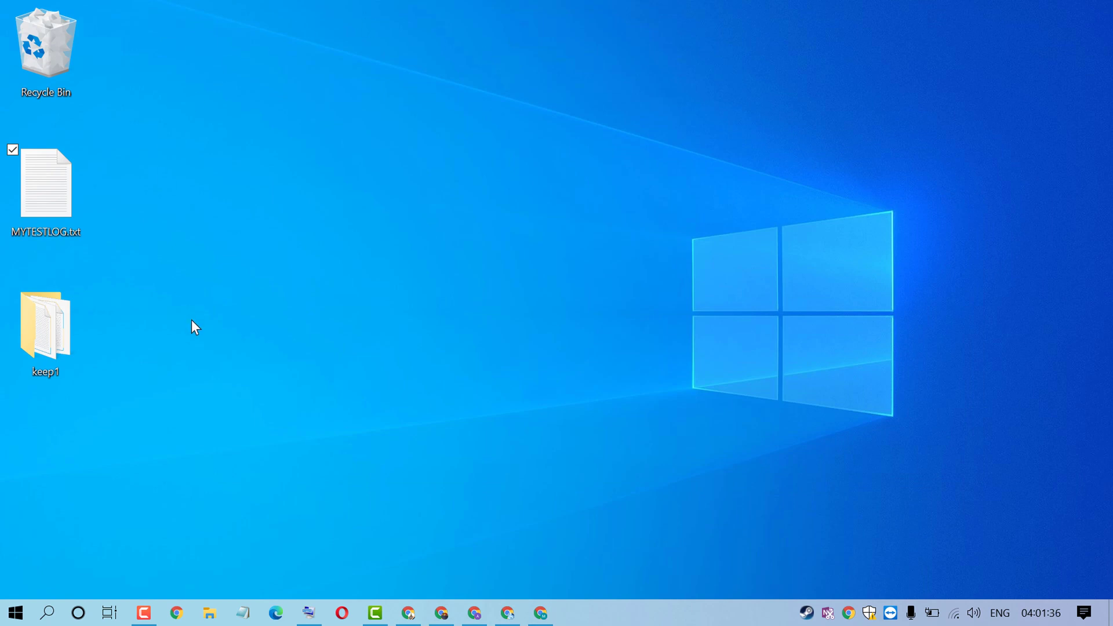
# Reopen MYTESTLOG.txt, log SECOND under the new timestamp, then reopen for a 04:02 stamp.
pyautogui.doubleClick(45, 181)
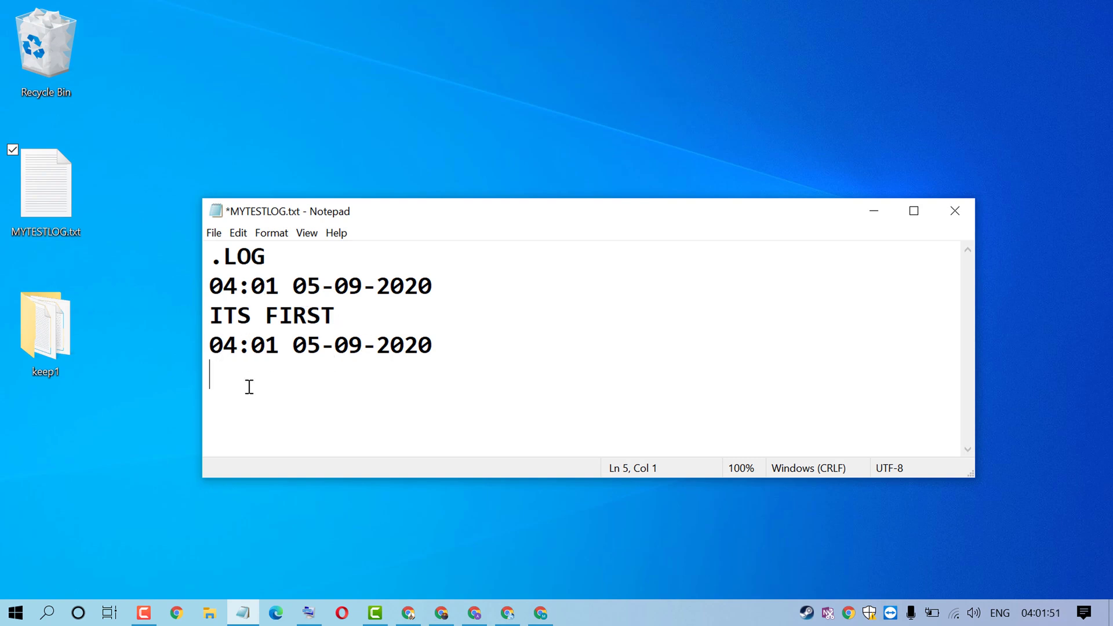
pyautogui.moveTo(297, 382)
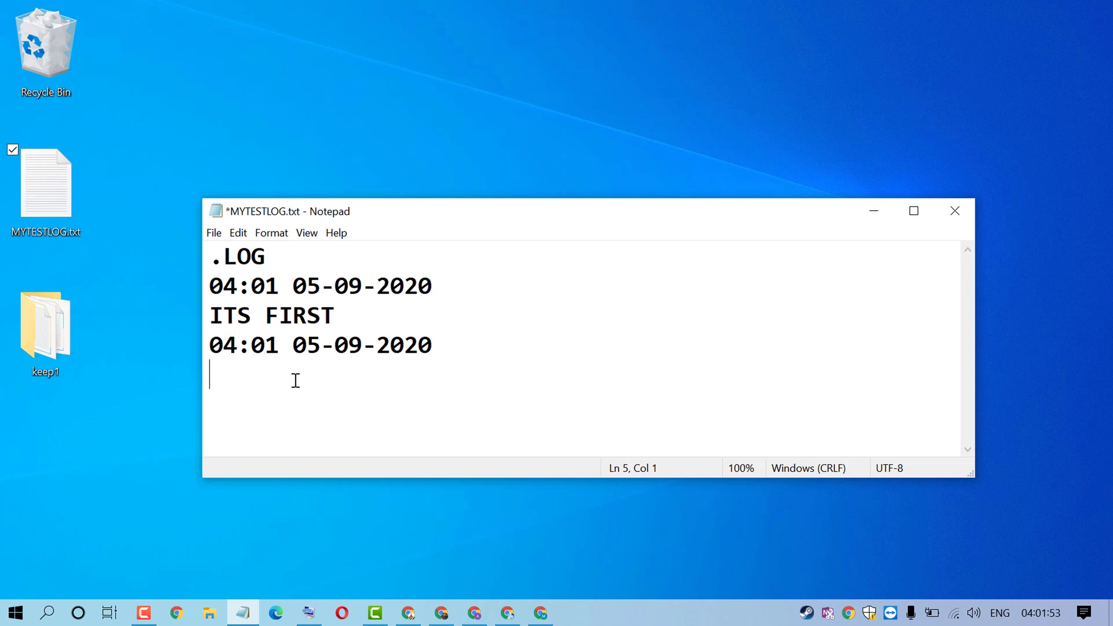
pyautogui.click(212, 233)
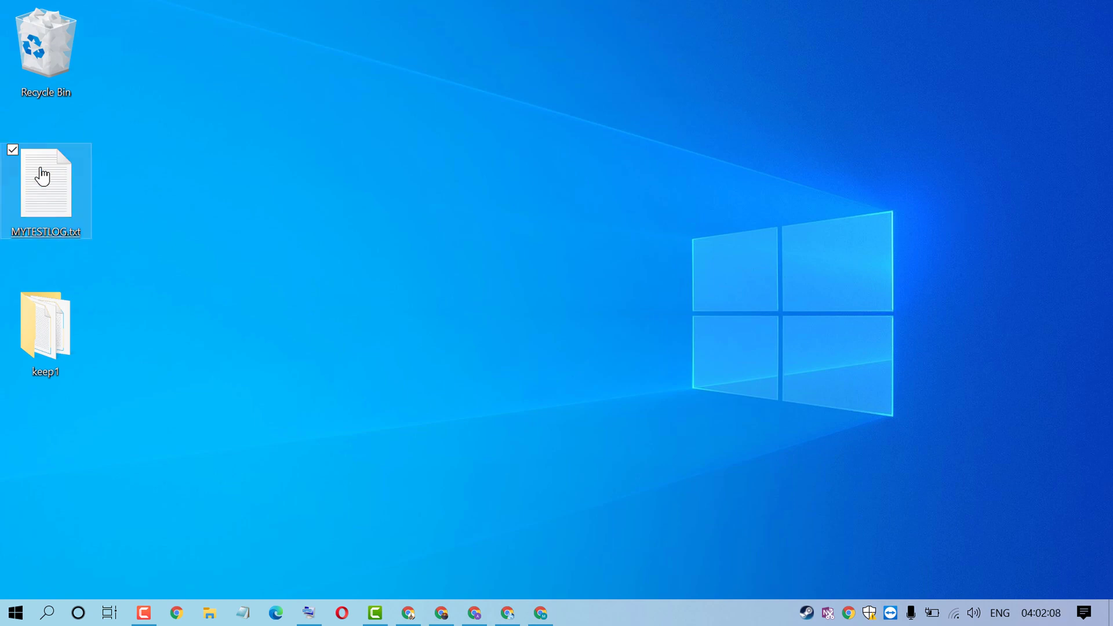
pyautogui.doubleClick(45, 183)
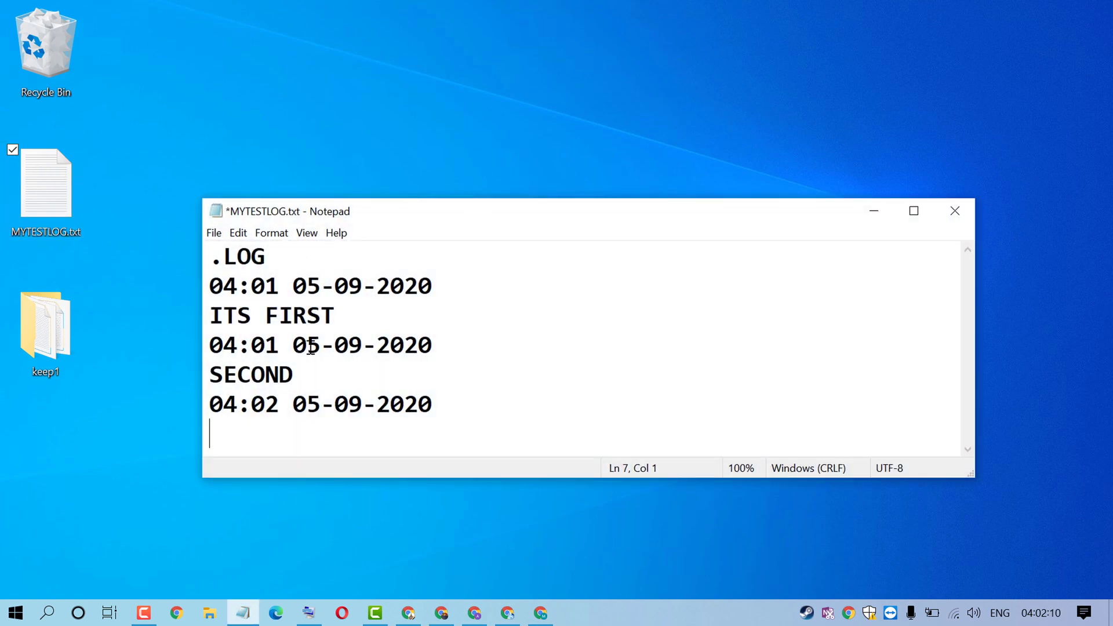